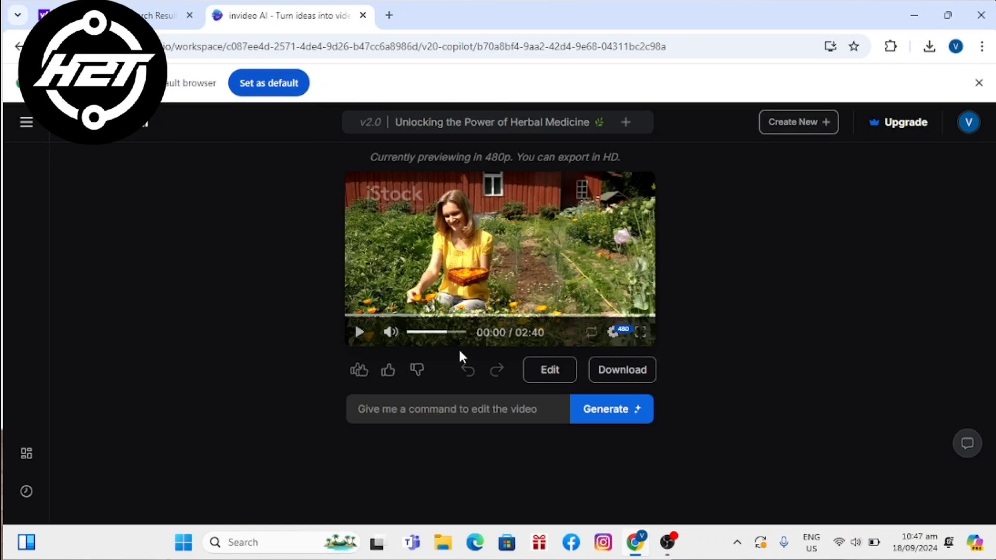
mouse_move(497, 209)
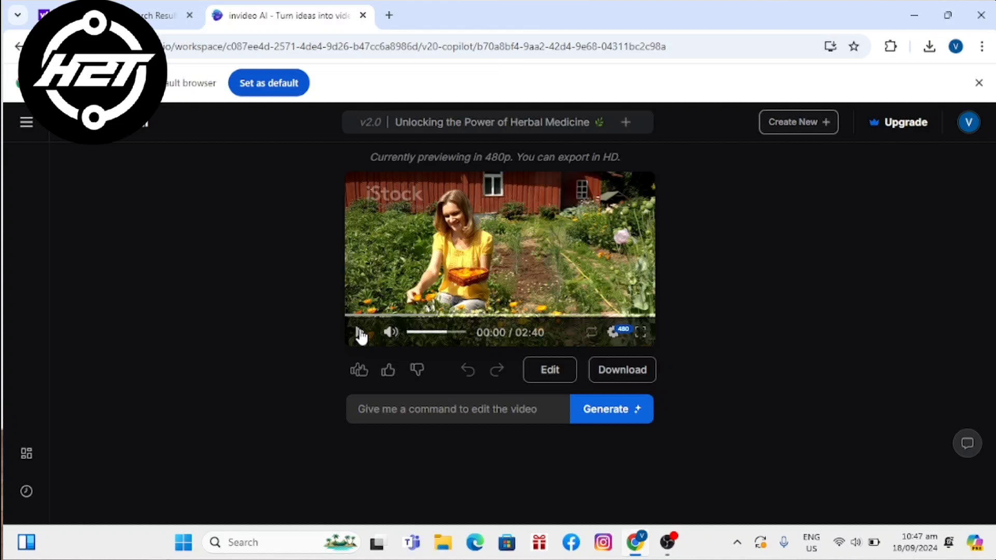
Play the preview of the 'Unlocking the Power of Herbal Medicine' video
click(360, 332)
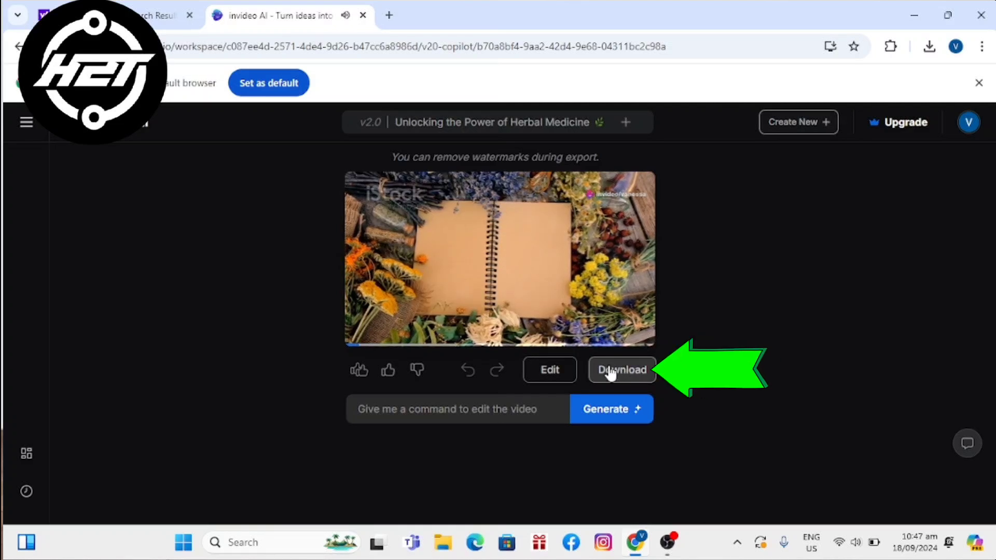
Bring up the Download Settings dialog from below the preview
click(621, 370)
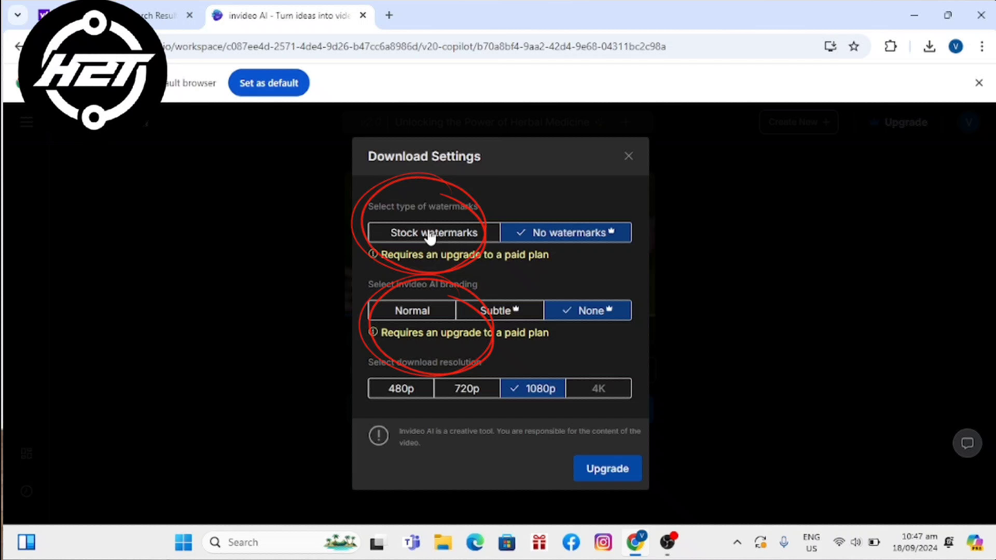
Export with stock watermarks, normal invideo branding and 480p resolution, then continue to preparation
click(431, 232)
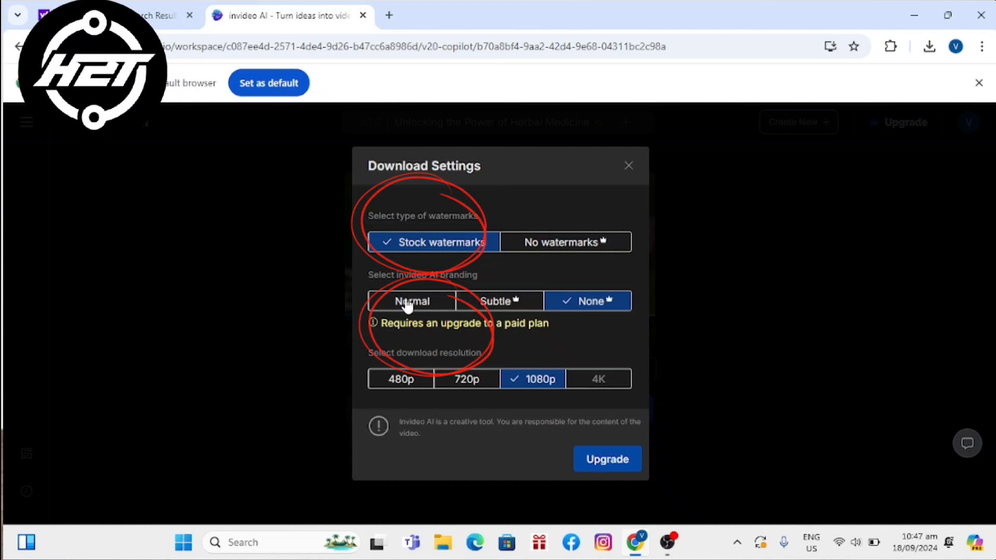
click(412, 301)
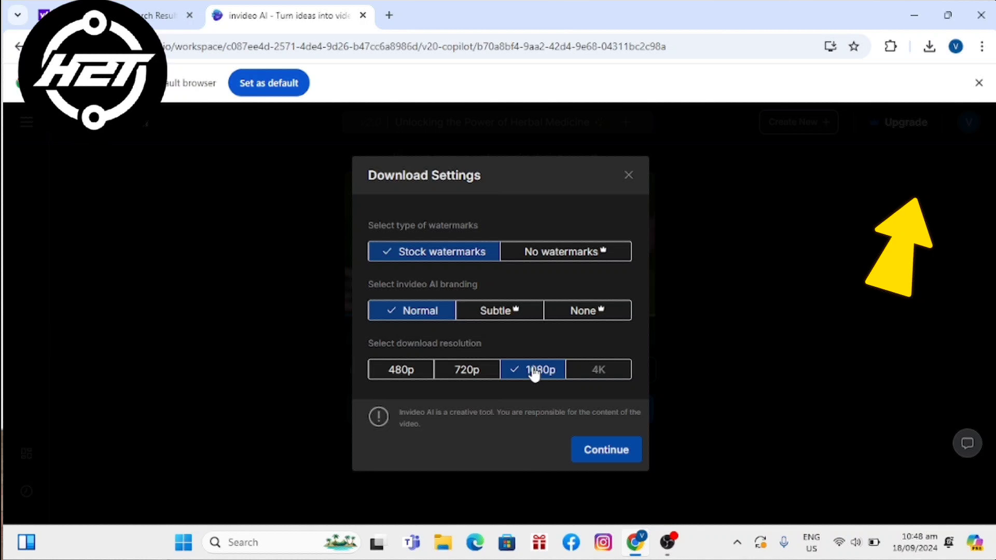
mouse_move(520, 380)
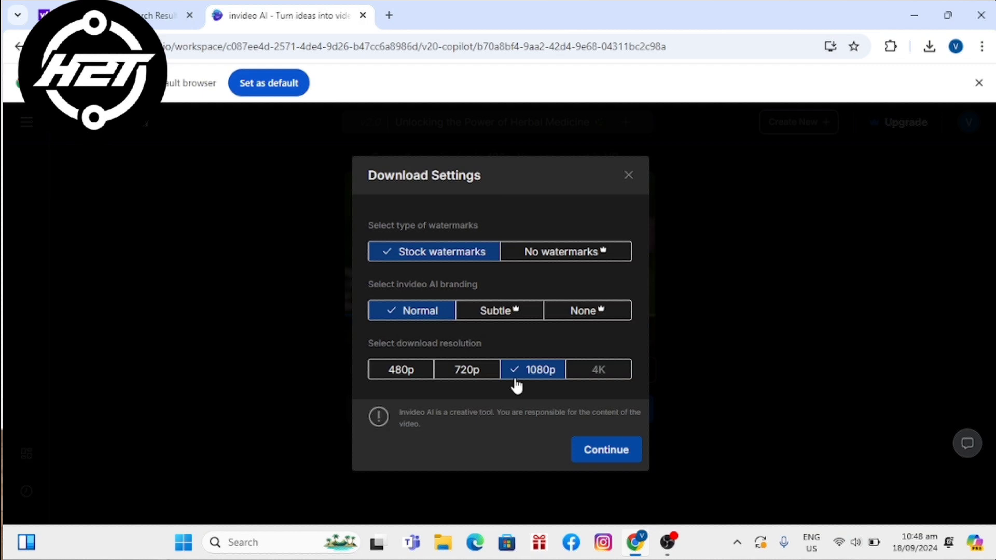
mouse_move(553, 390)
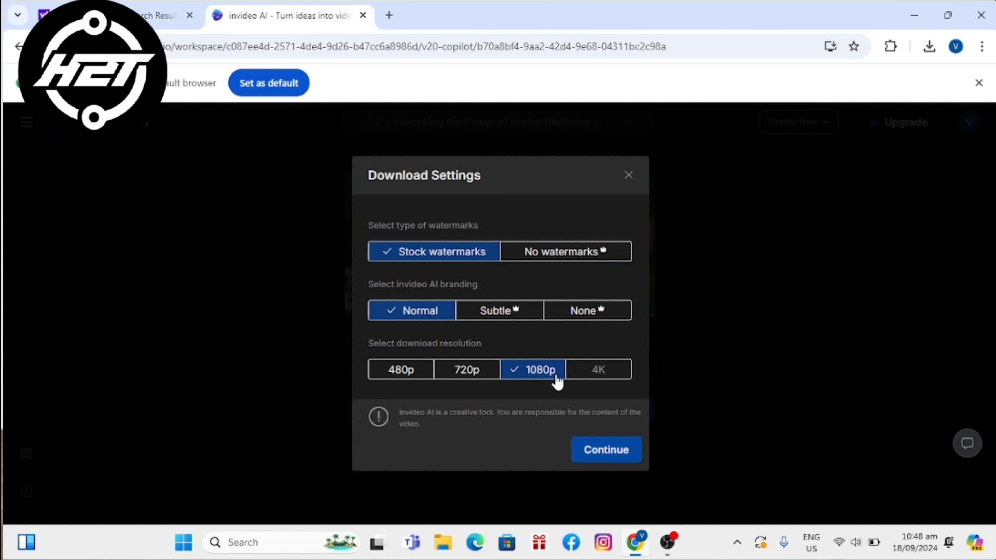
mouse_move(547, 356)
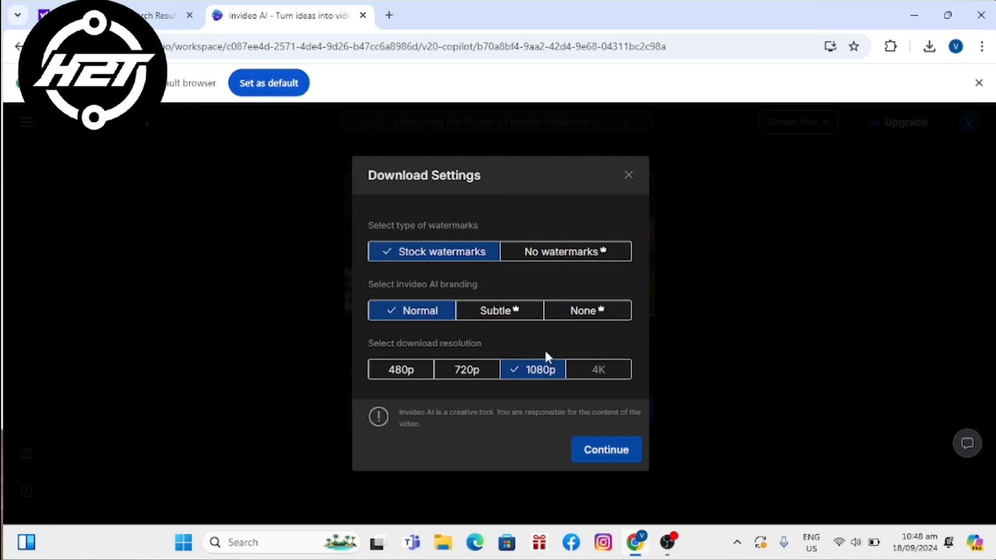
mouse_move(525, 354)
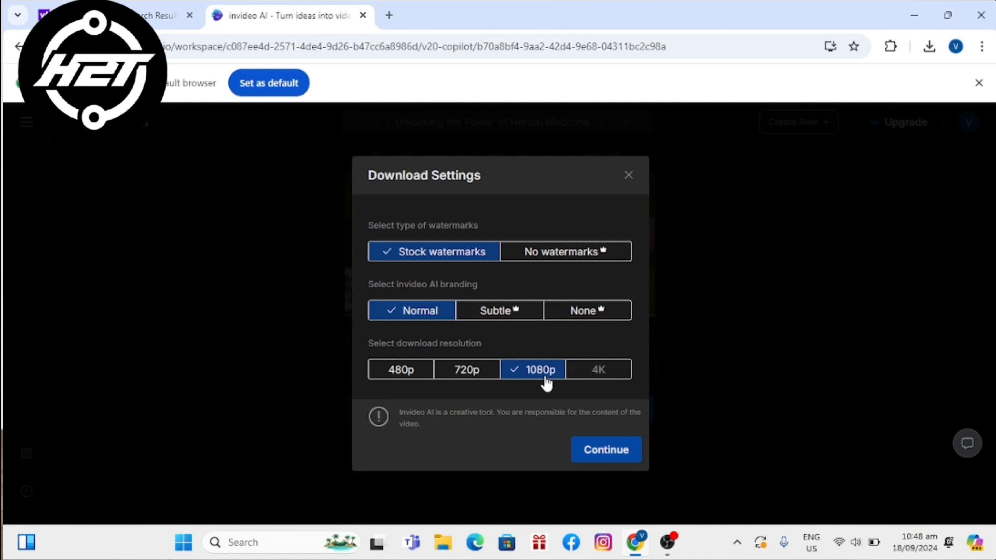
mouse_move(558, 364)
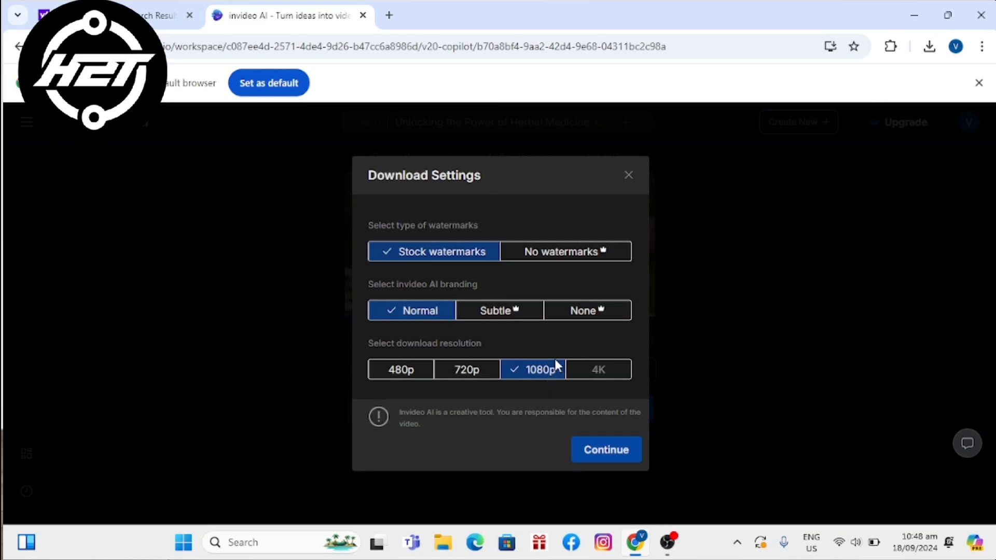
mouse_move(530, 360)
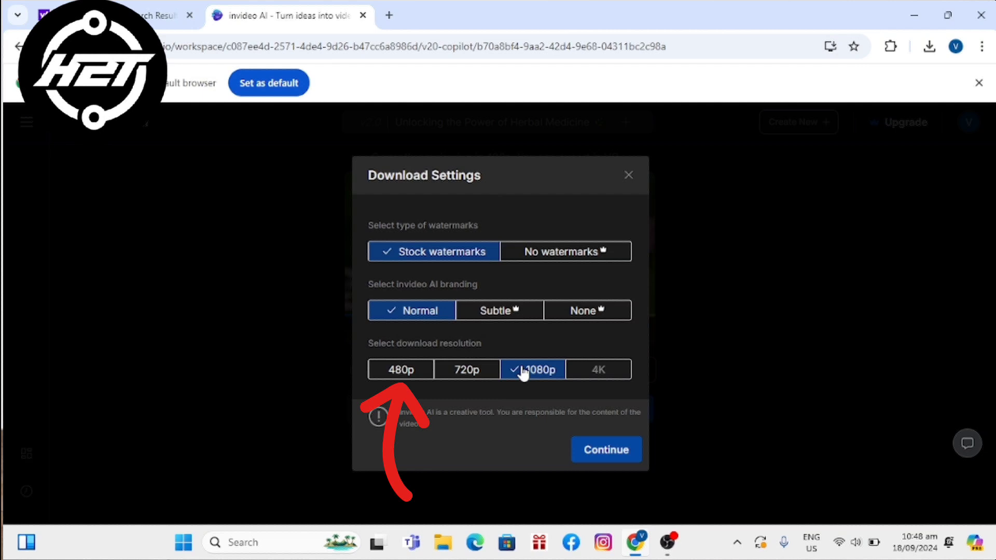
click(401, 369)
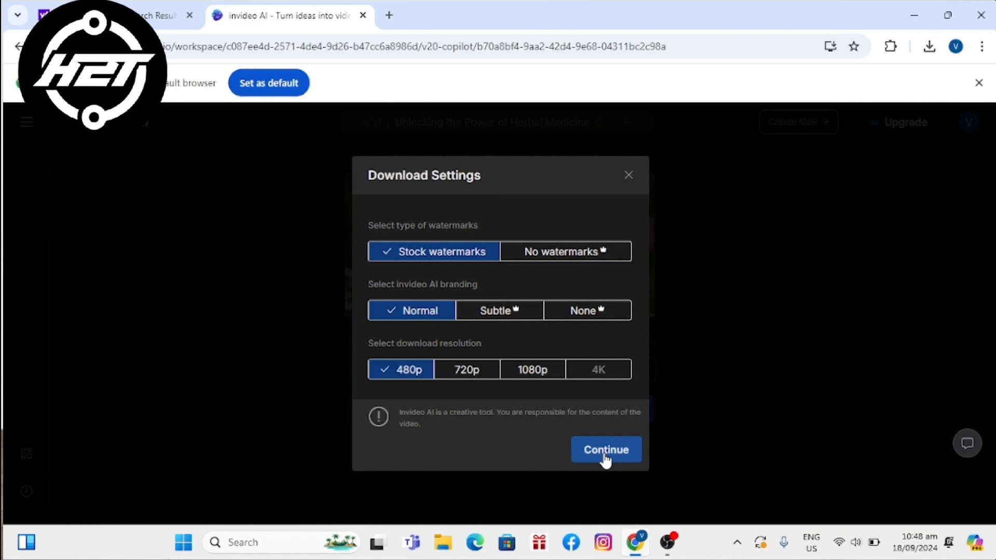
click(605, 449)
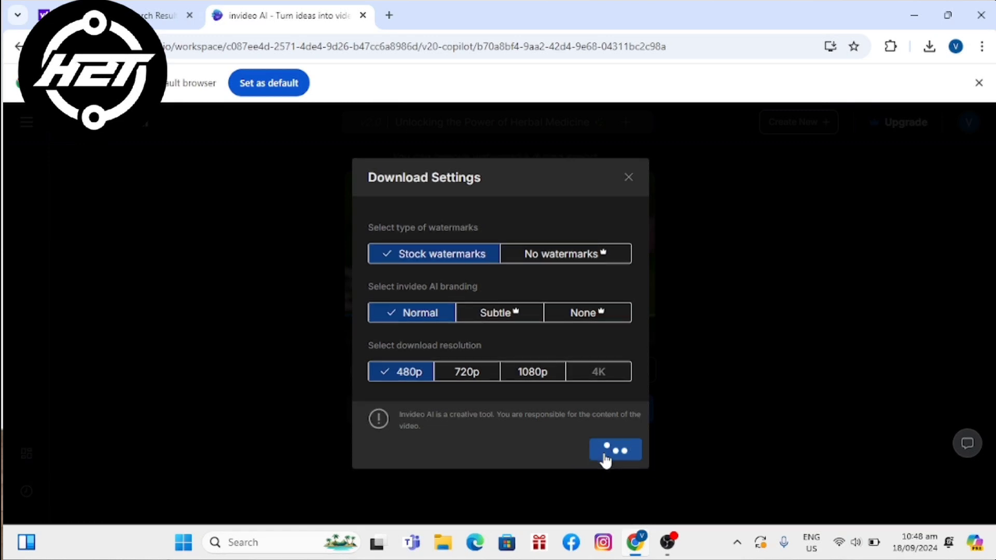
click(614, 449)
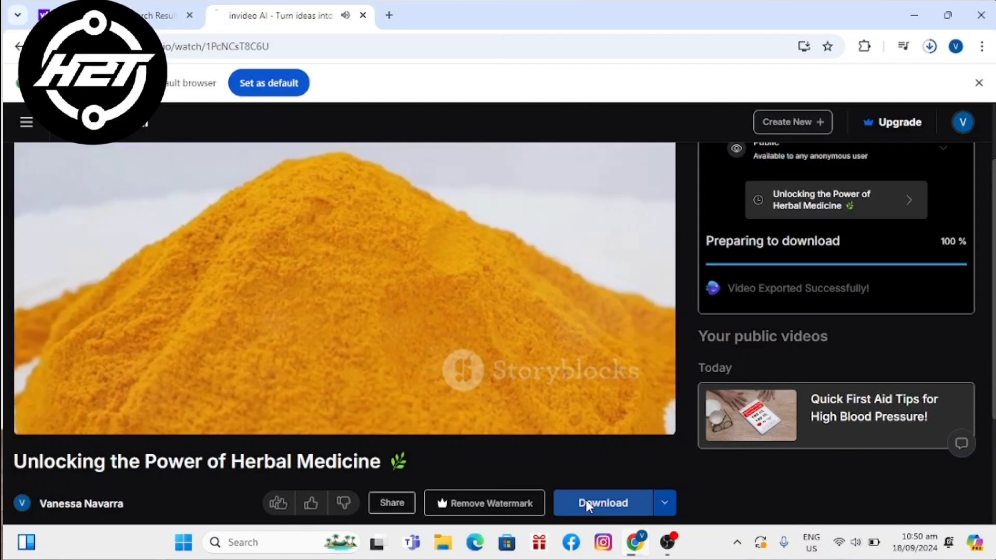
Download the finished 480p export of the herbal medicine video
click(601, 502)
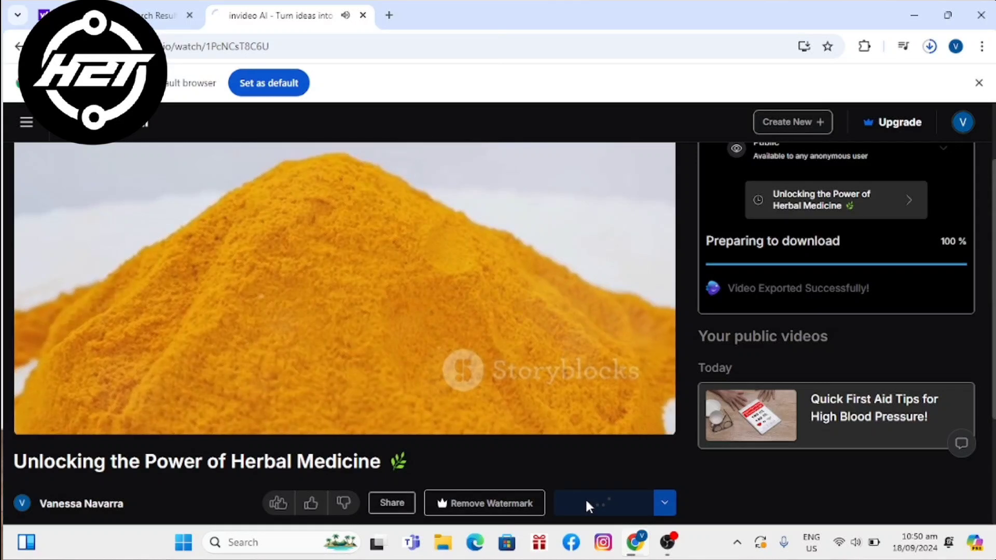